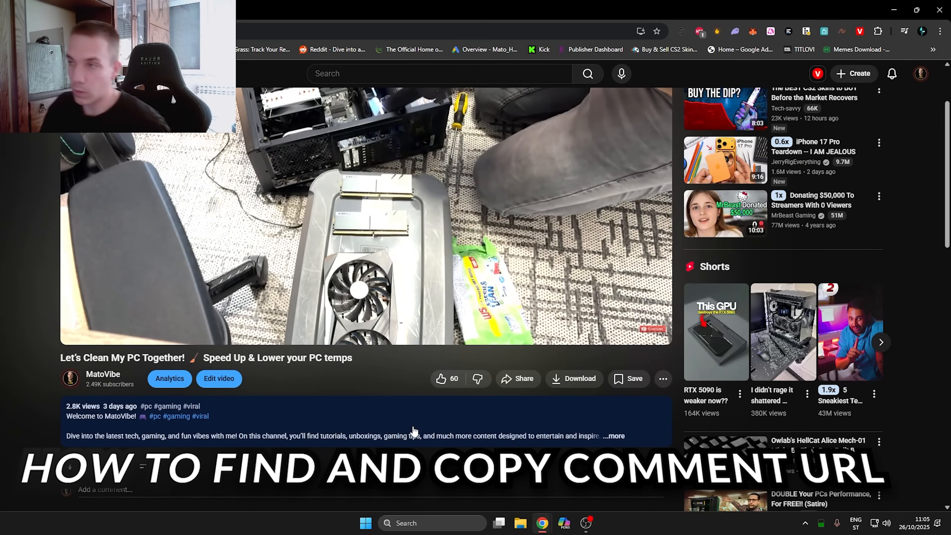
Step: Scroll the video page down to the comments section with the pinned comment first
scroll(down, 3)
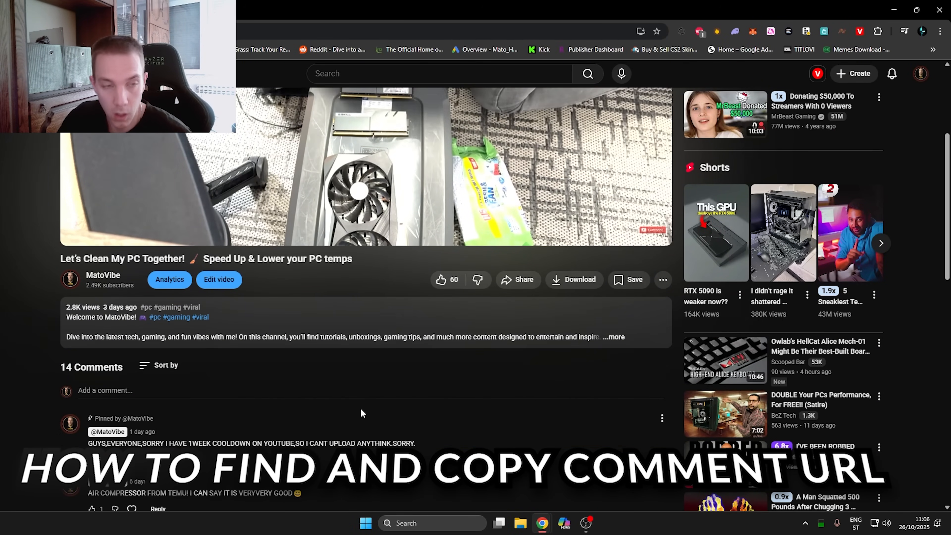
mouse_move(176, 365)
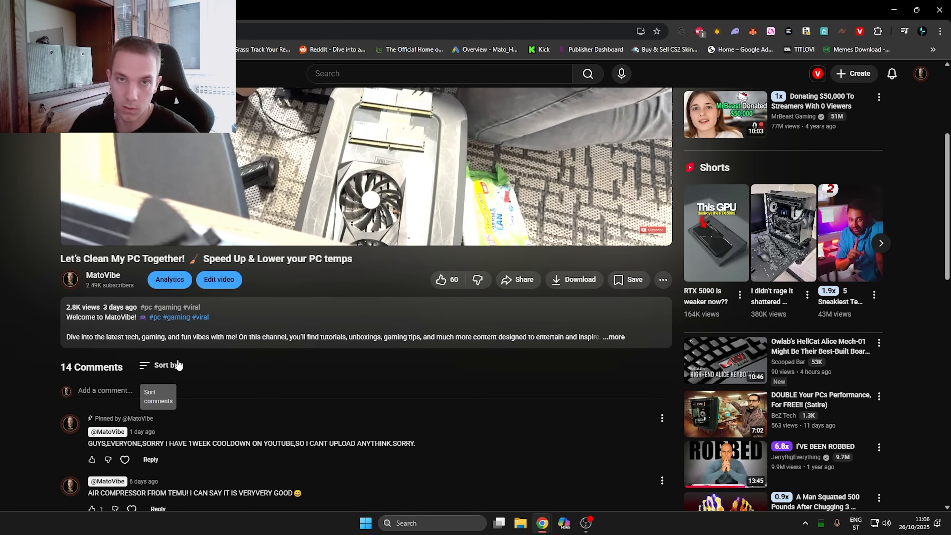
mouse_move(509, 465)
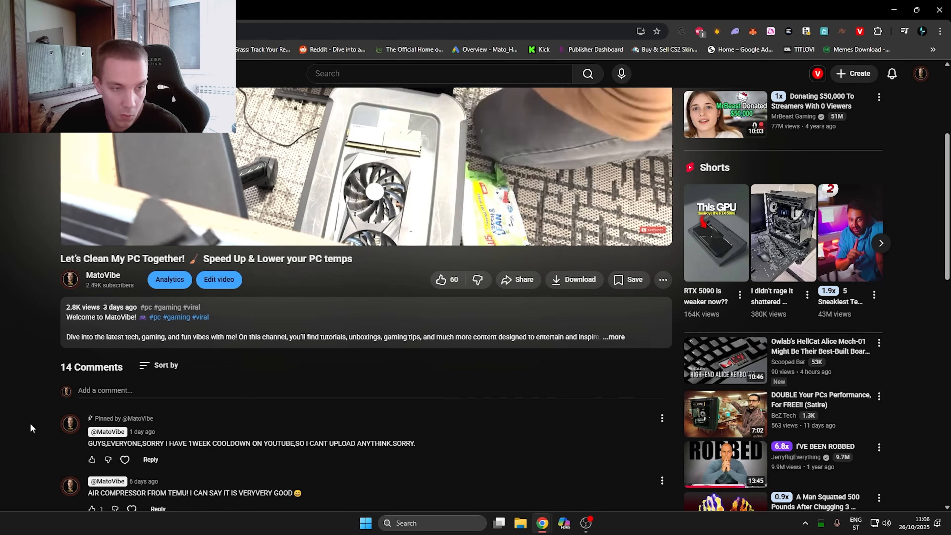
mouse_move(112, 457)
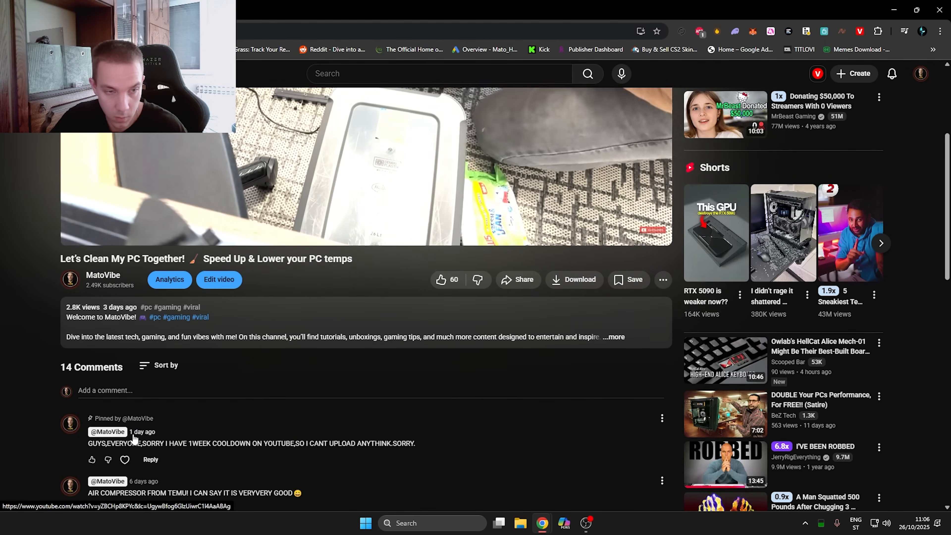
Step: Reopen the video page through the pinned comment's own timestamp link
click(364, 182)
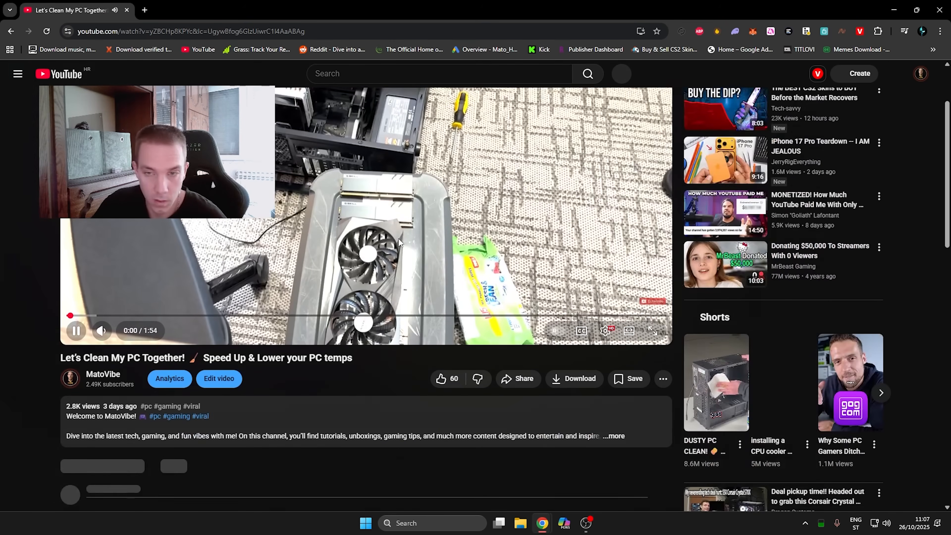
scroll(down, 3)
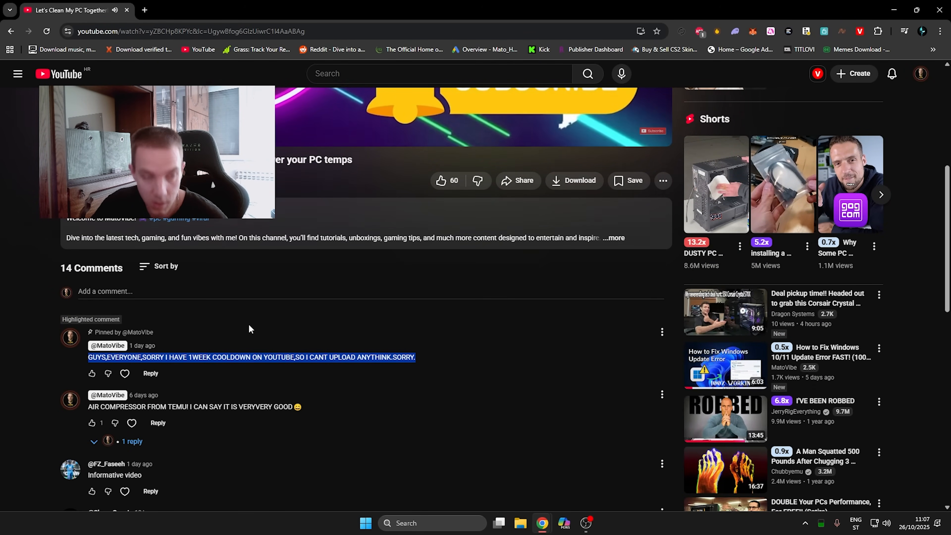
Step: View the Highlighted comment label, then load another comment's URL from the address bar
scroll(down, 3)
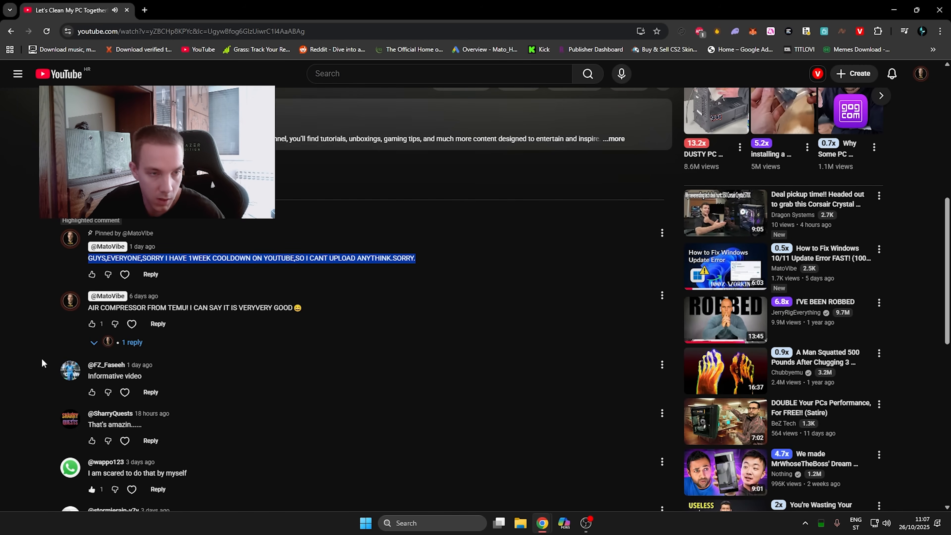
mouse_move(90, 371)
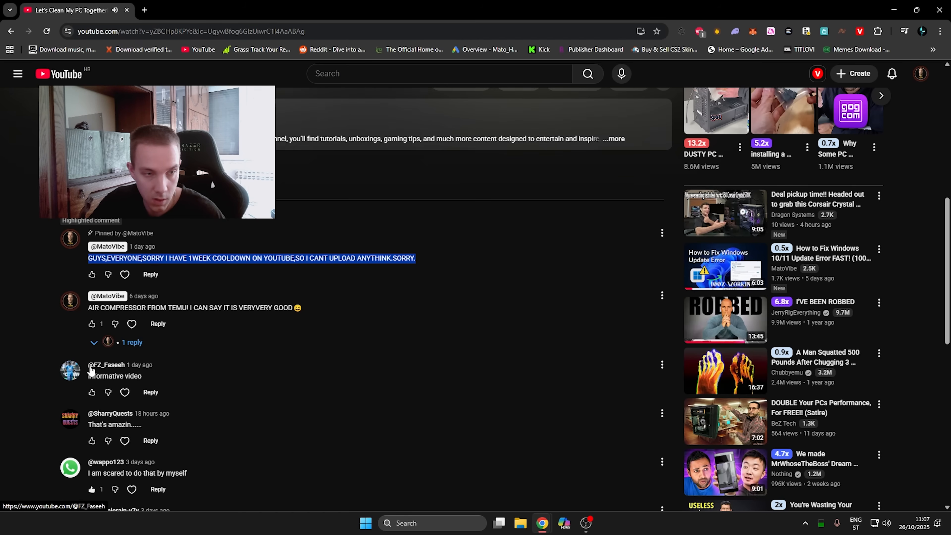
mouse_move(143, 471)
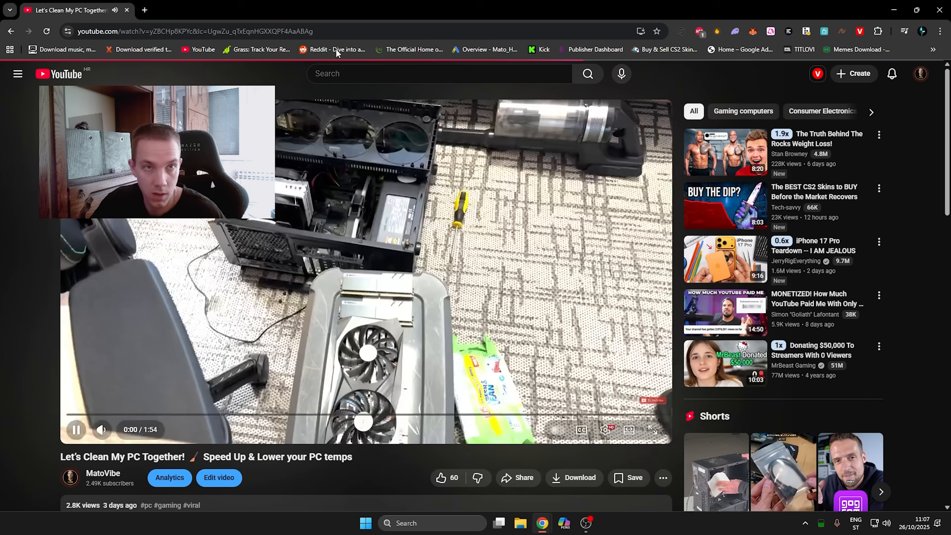
click(200, 31)
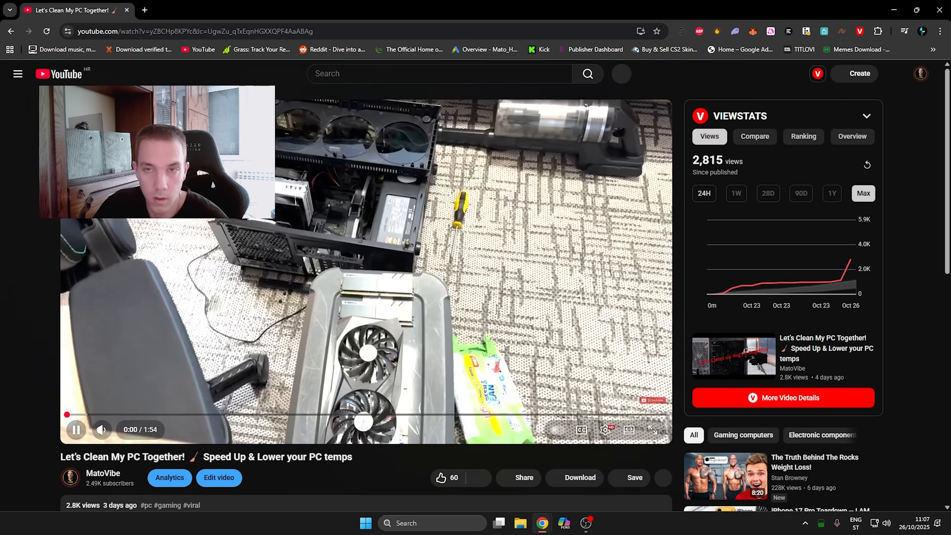
scroll(down, 3)
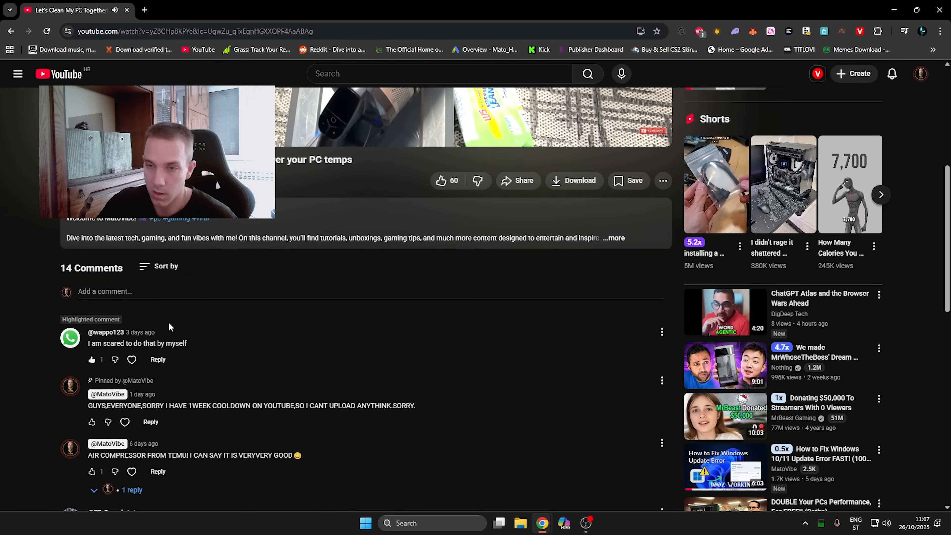
mouse_move(303, 349)
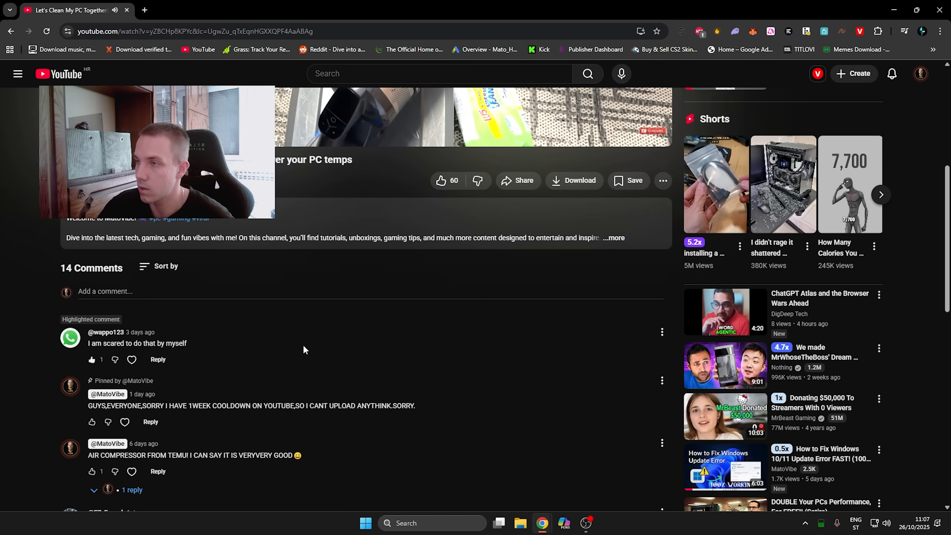